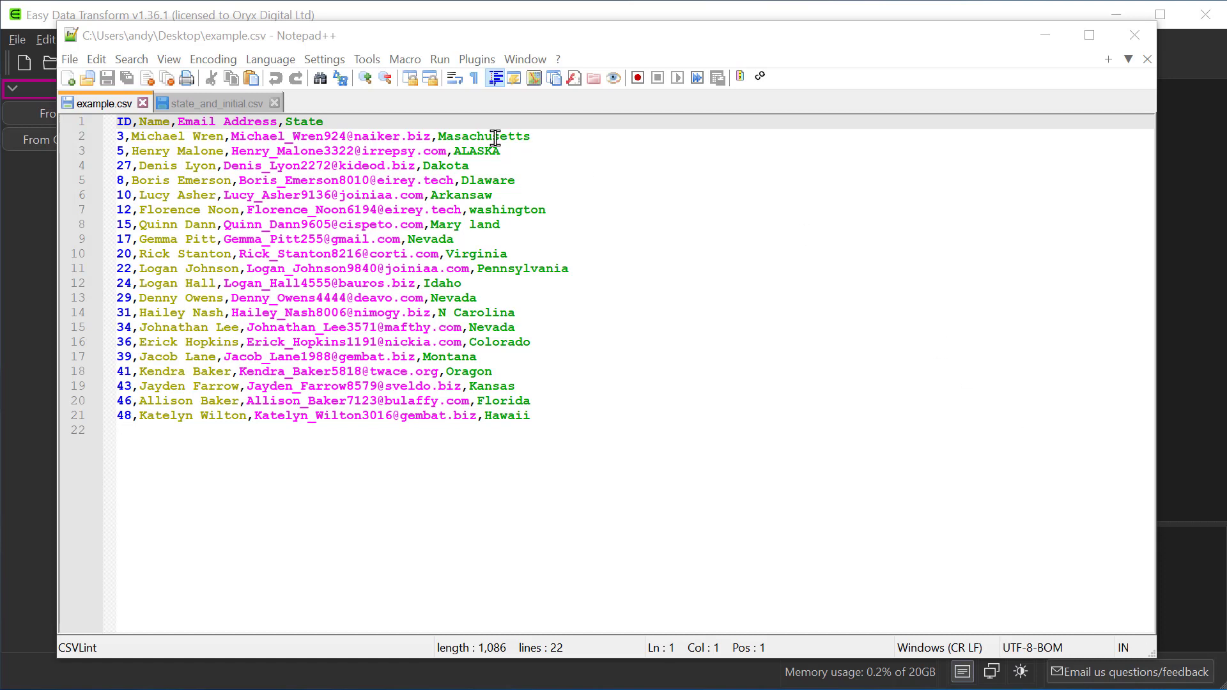
Inspect the example.csv input data, spotting the misspelled Masachusetts entry.
double_click(494, 137)
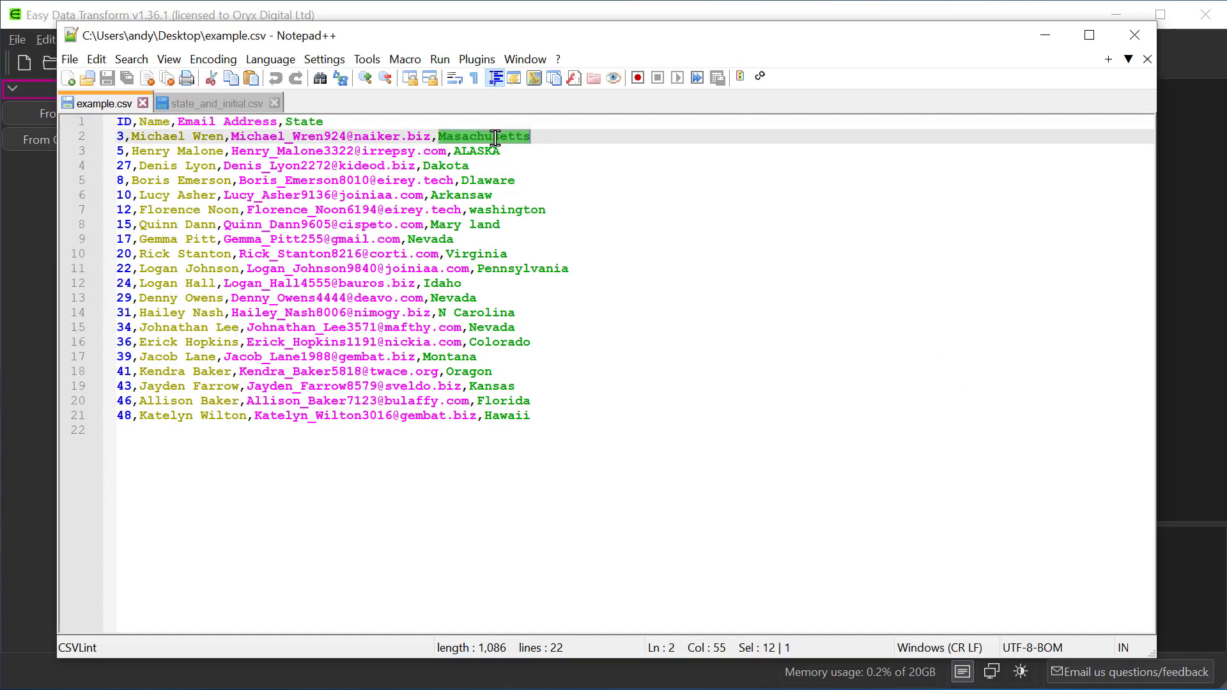
left_click(217, 103)
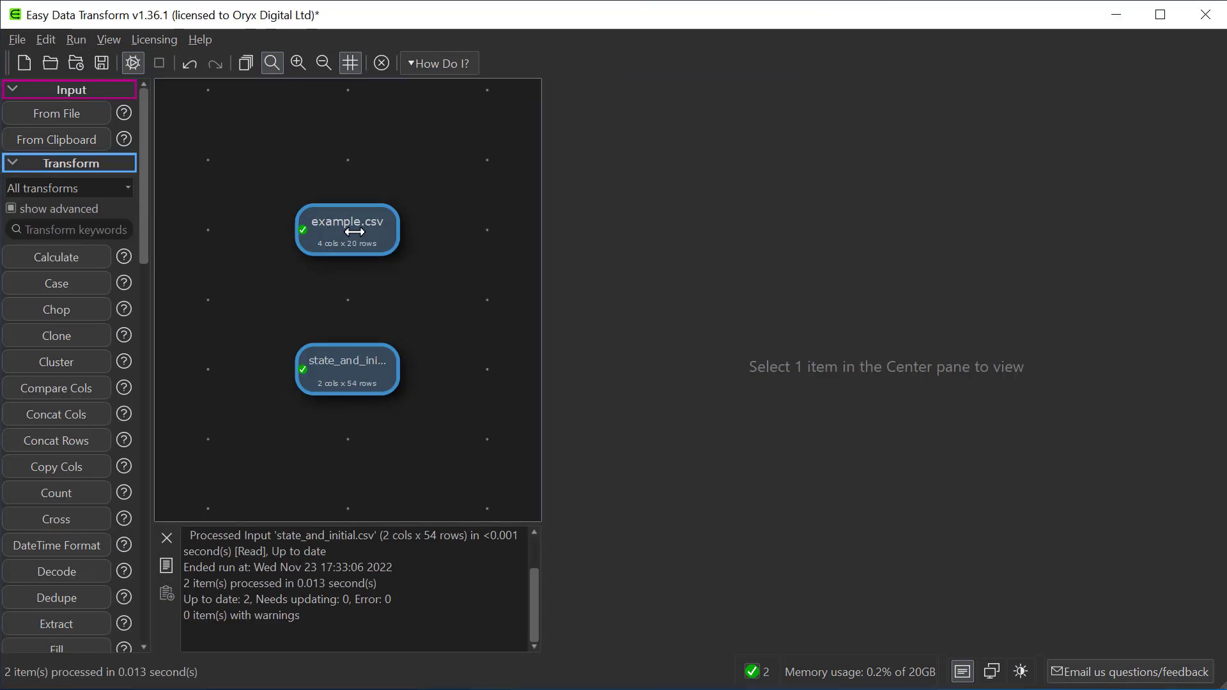
left_click(347, 228)
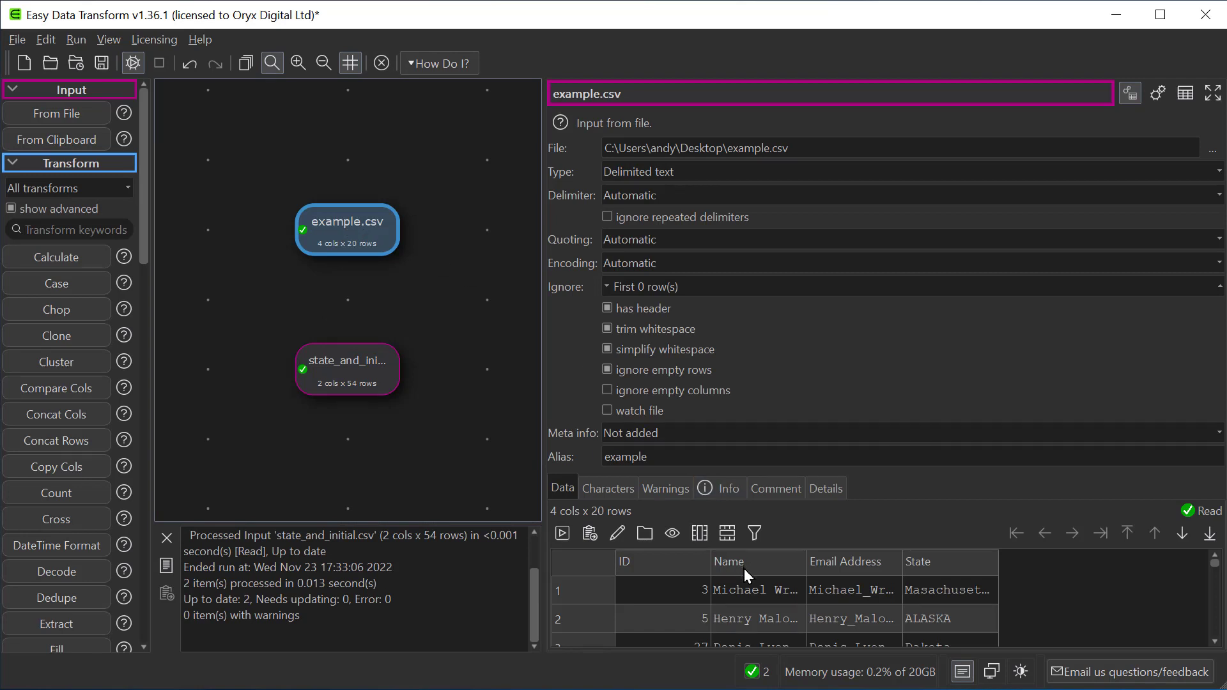
mouse_move(438, 252)
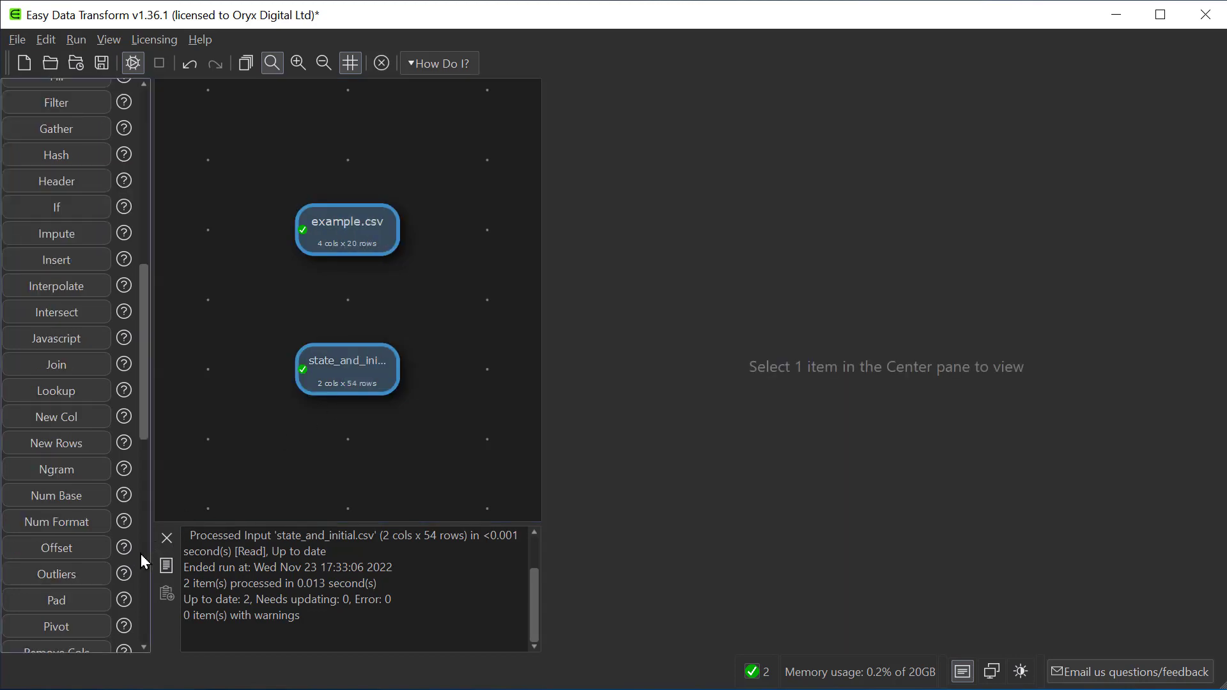
Add a Lookup on both inputs keyed on State returning Initial, case-insensitive, and review the results.
left_click(56, 391)
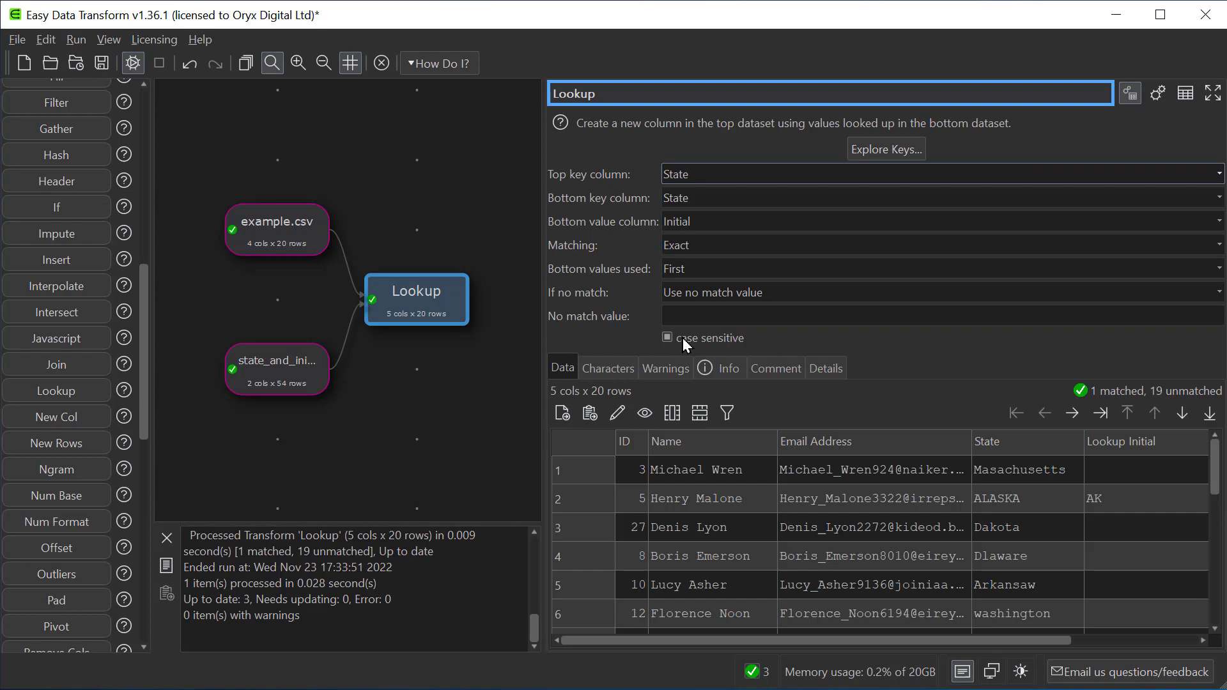
left_click(668, 337)
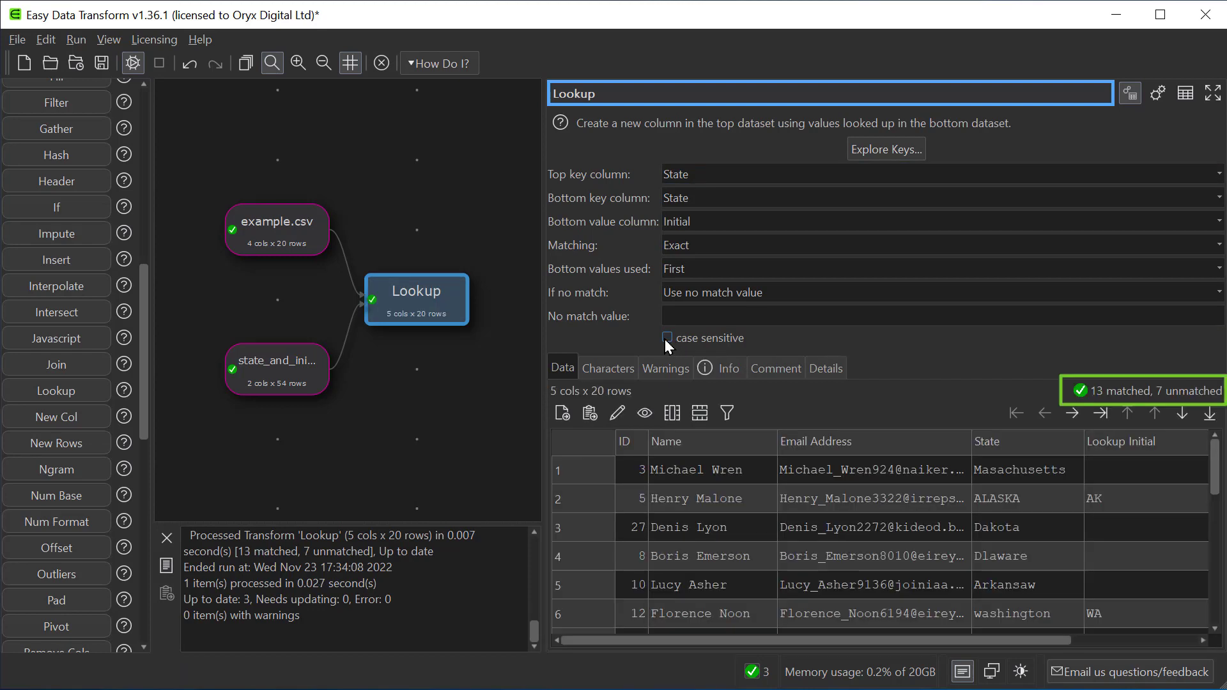
left_click(1136, 469)
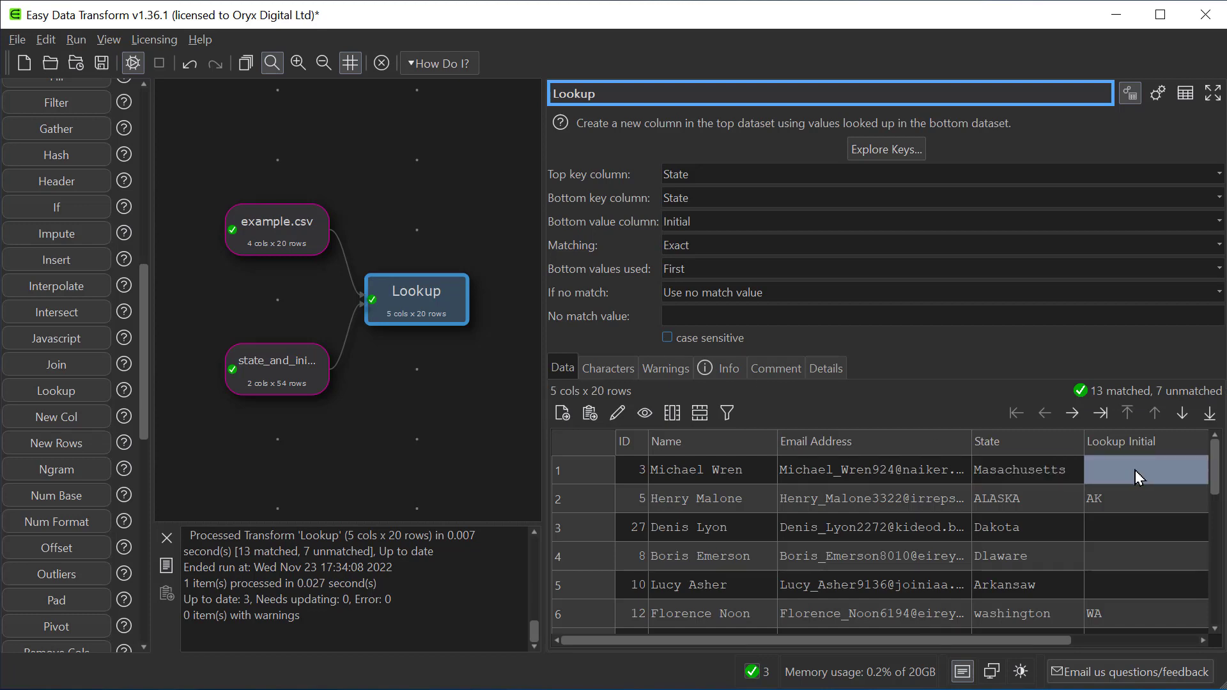
scroll("down", 3)
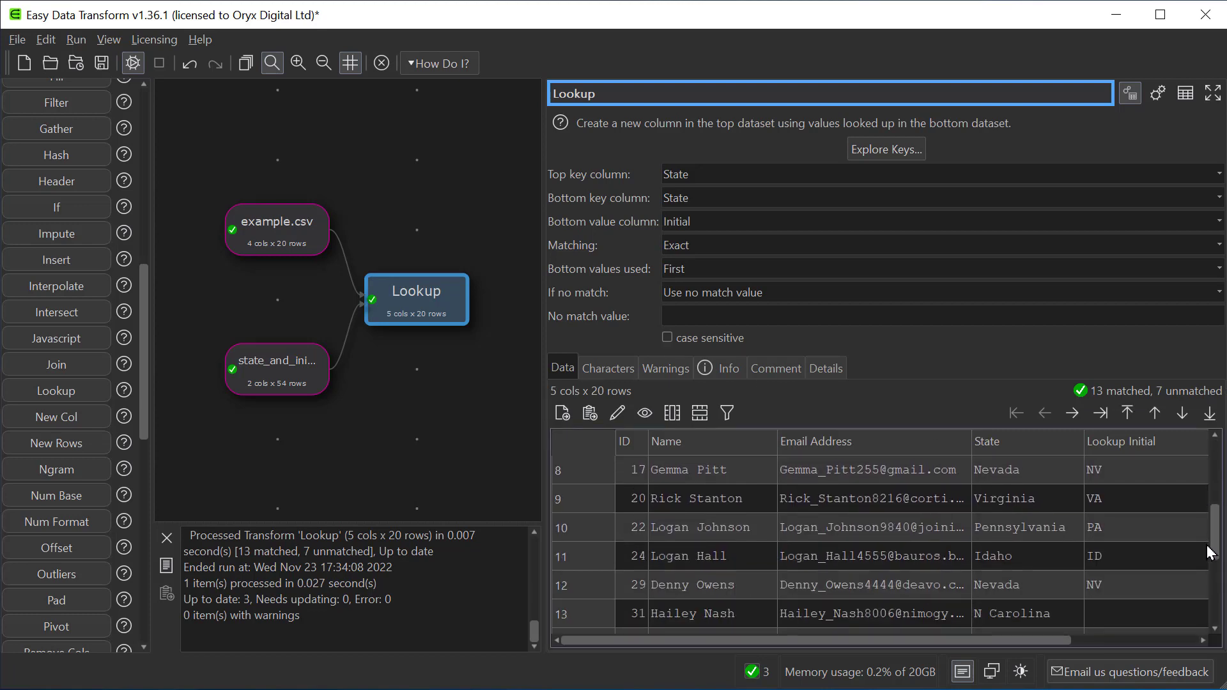
scroll("down", 3)
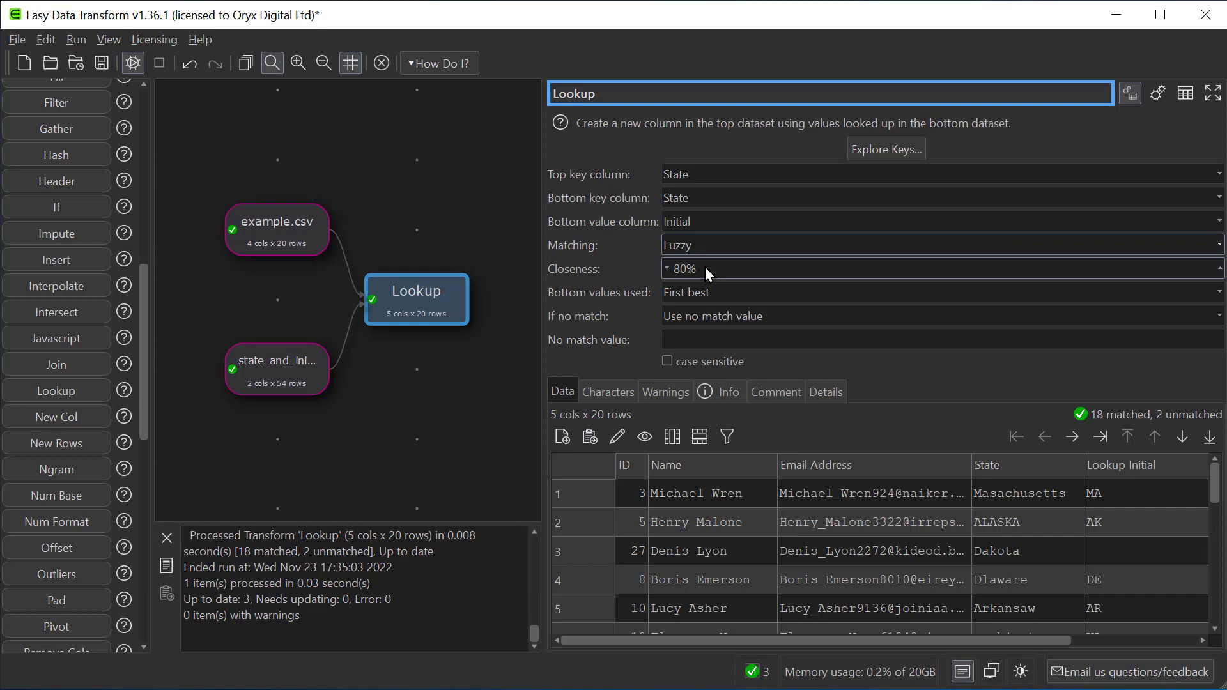
Switch Matching to Fuzzy at 80% closeness so Masachusetts maps to MA.
left_click(1020, 494)
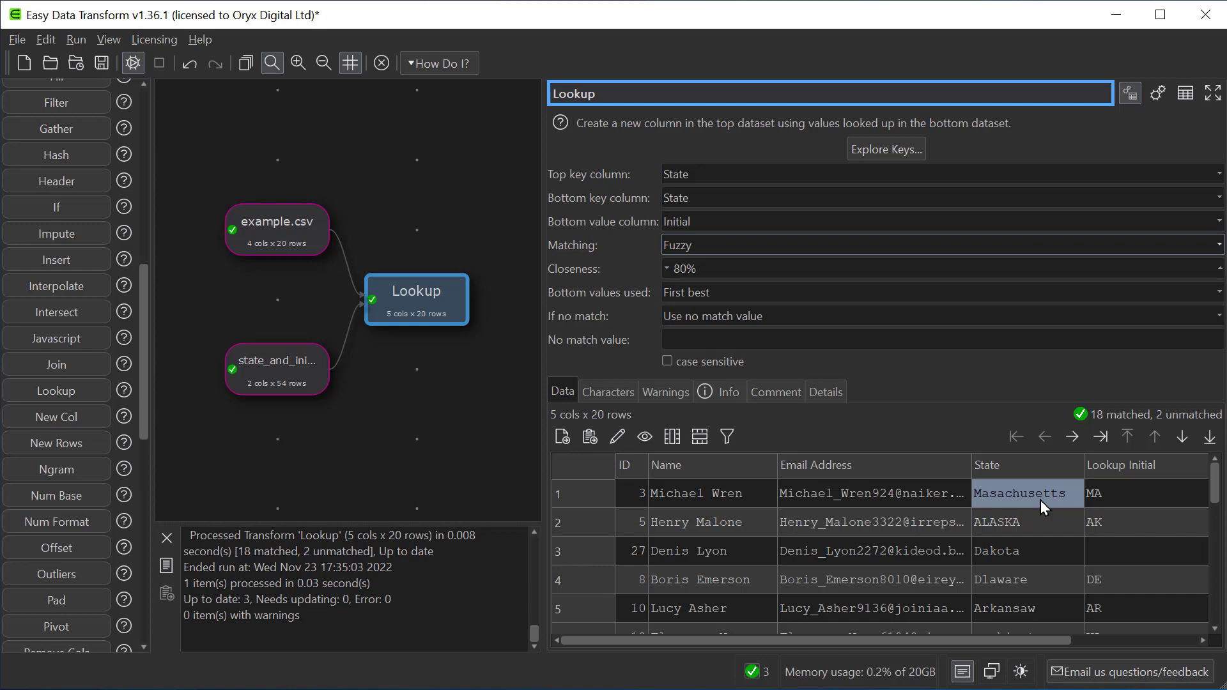
left_click(1026, 551)
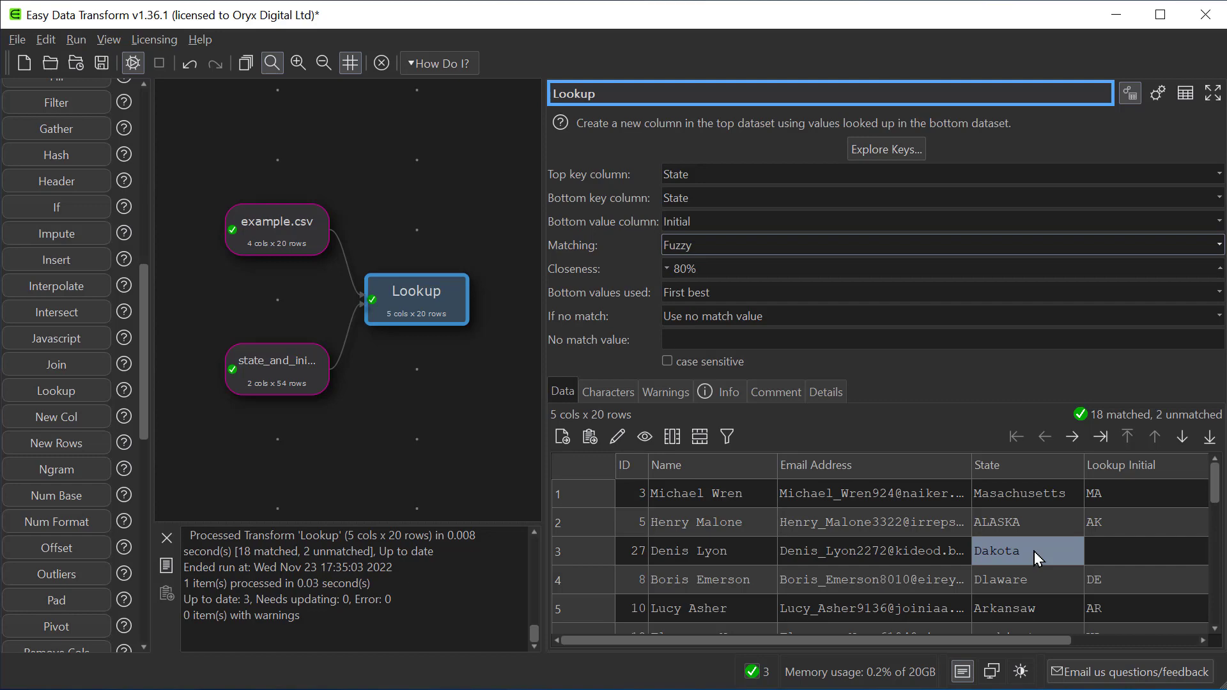
Lower Closeness from 80% to 50% so Dakota gets ND and Masachusetts stays MA.
left_click(683, 269)
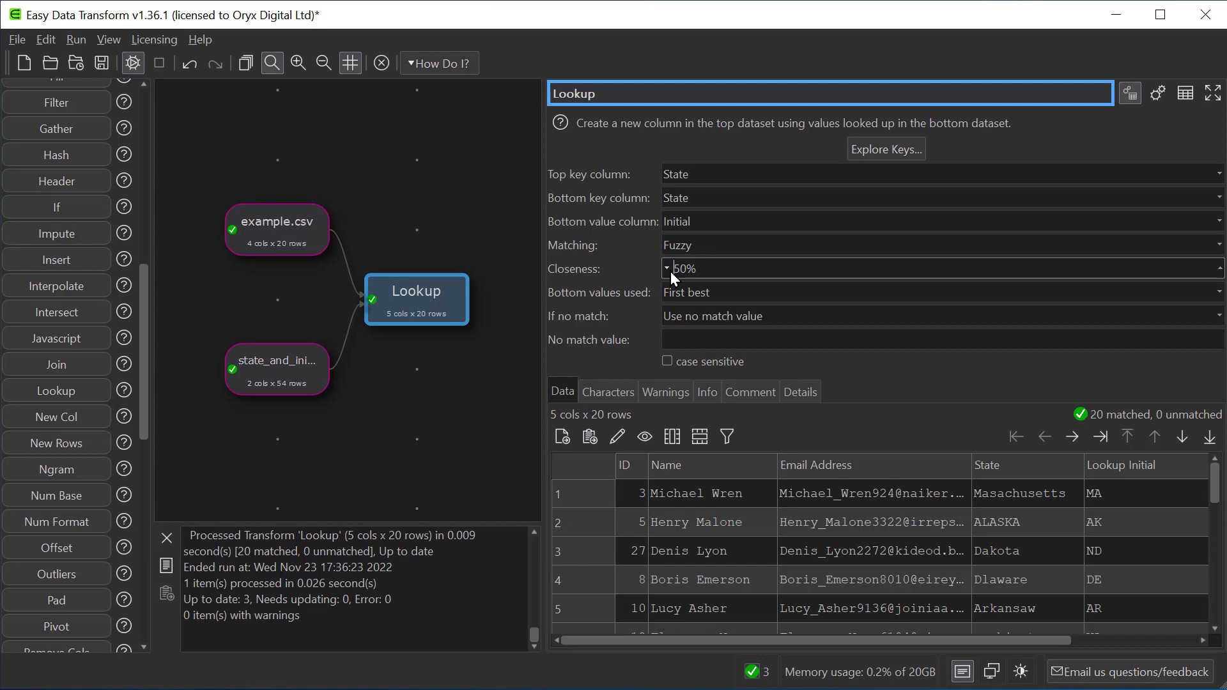
left_click(1023, 494)
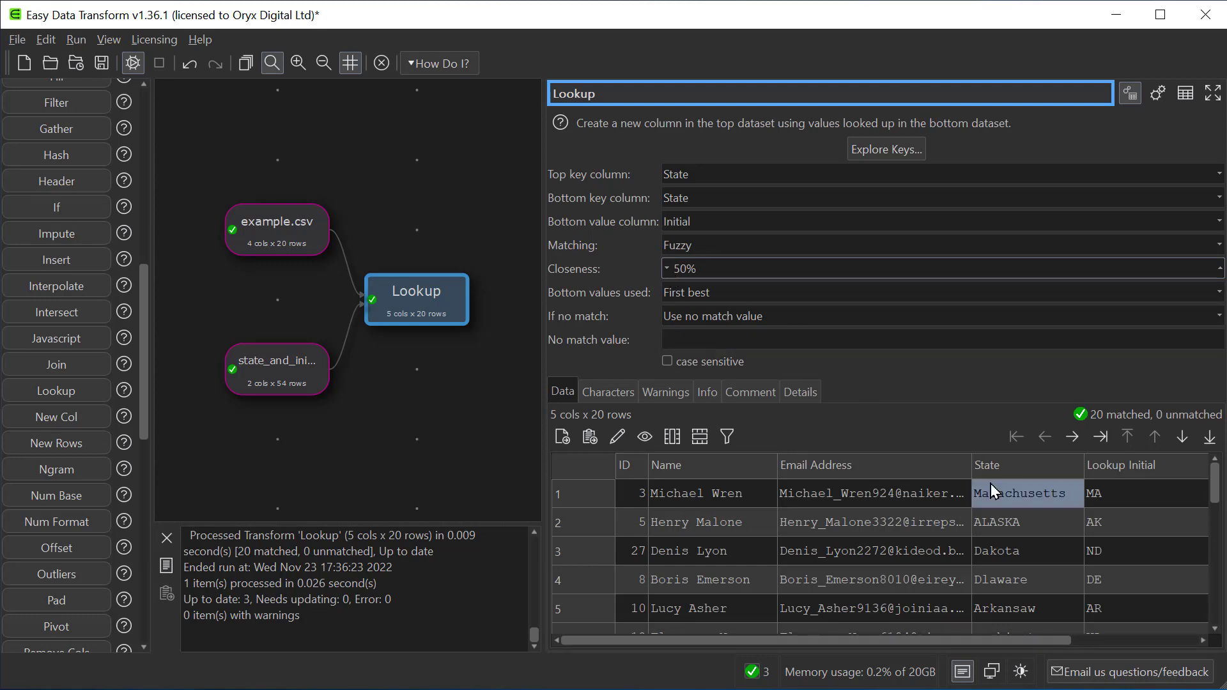
left_click(1025, 551)
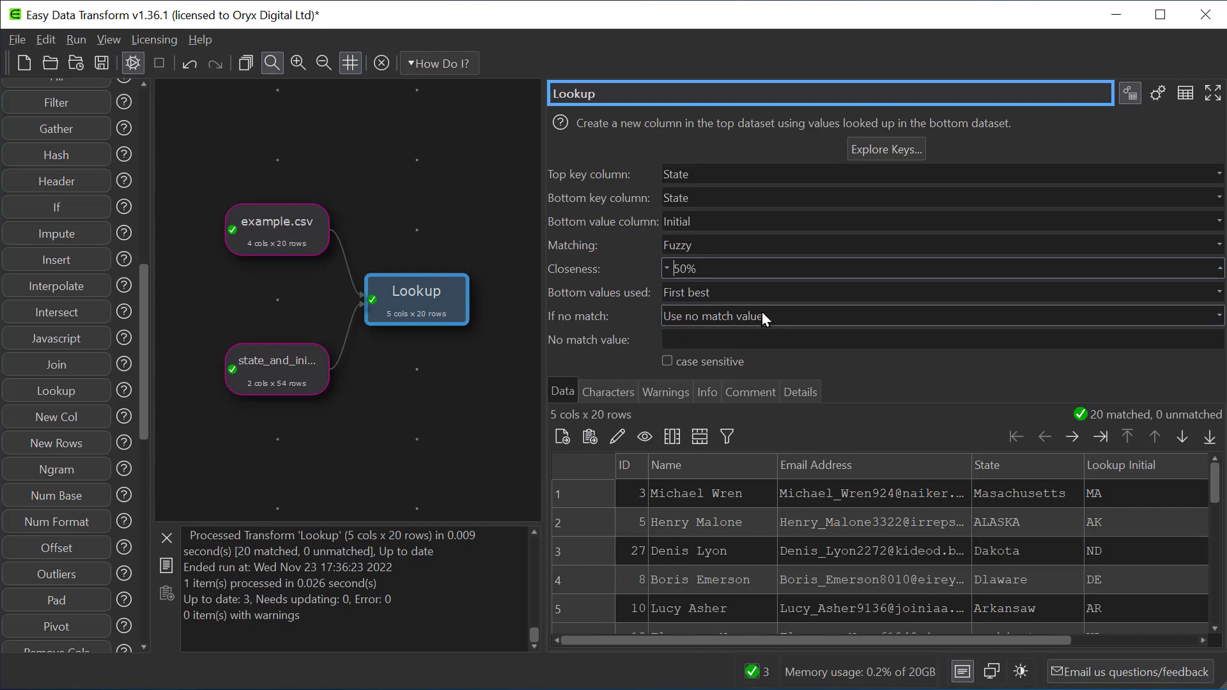
mouse_move(764, 294)
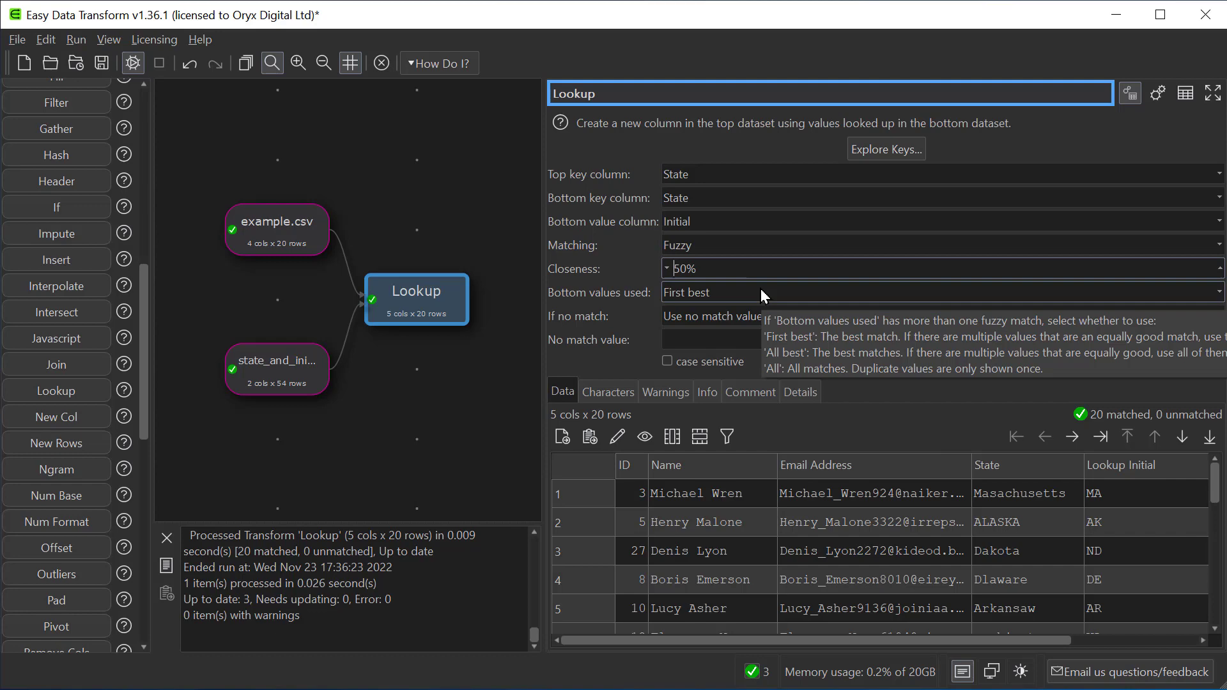
Return all equally best fuzzy matches, checking multiple initials for ALASKA and Arkansas.
left_click(936, 292)
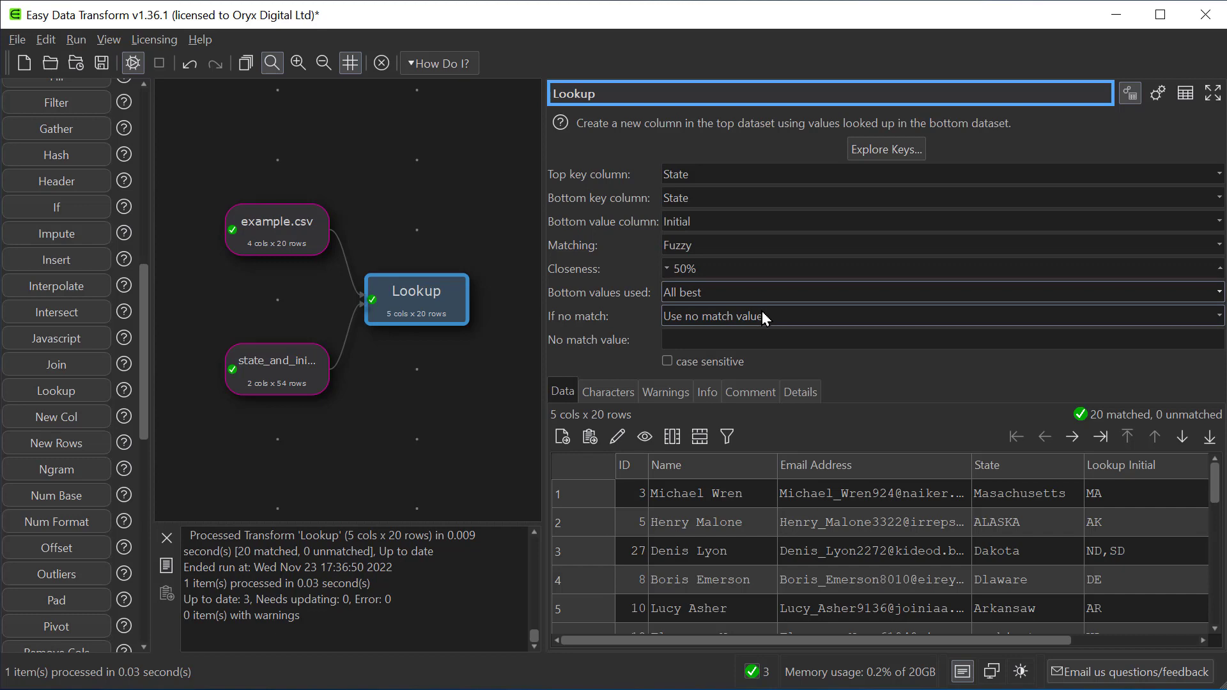
left_click(1147, 551)
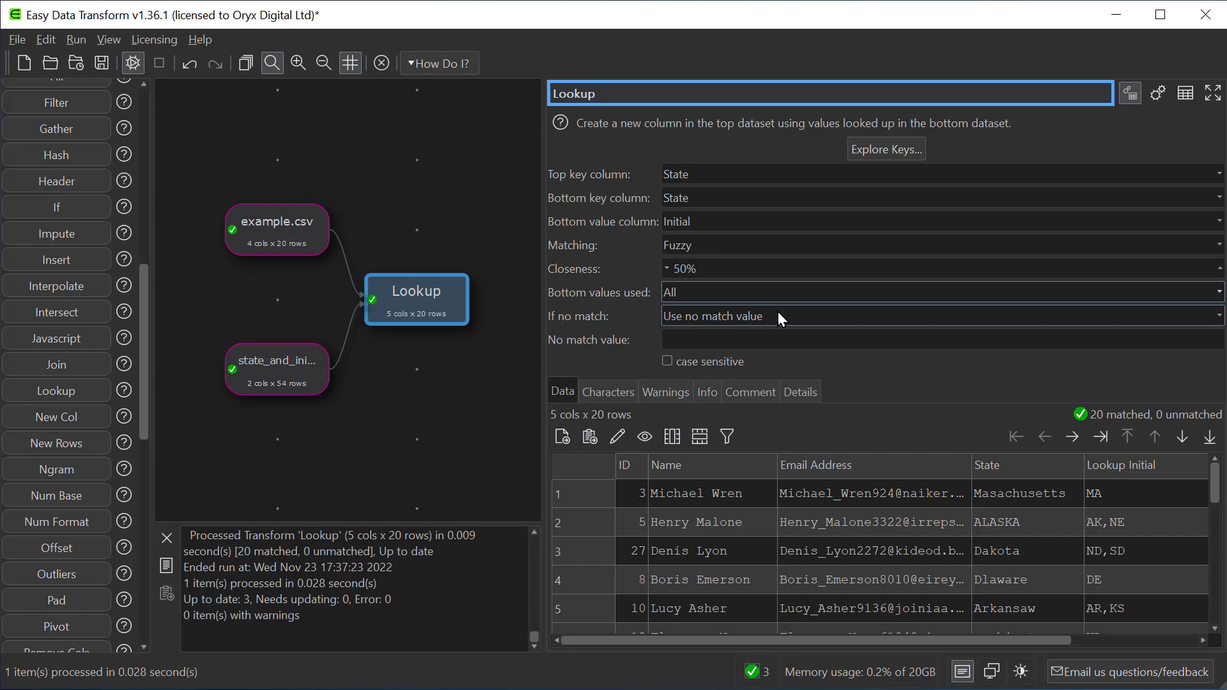
left_click(1007, 522)
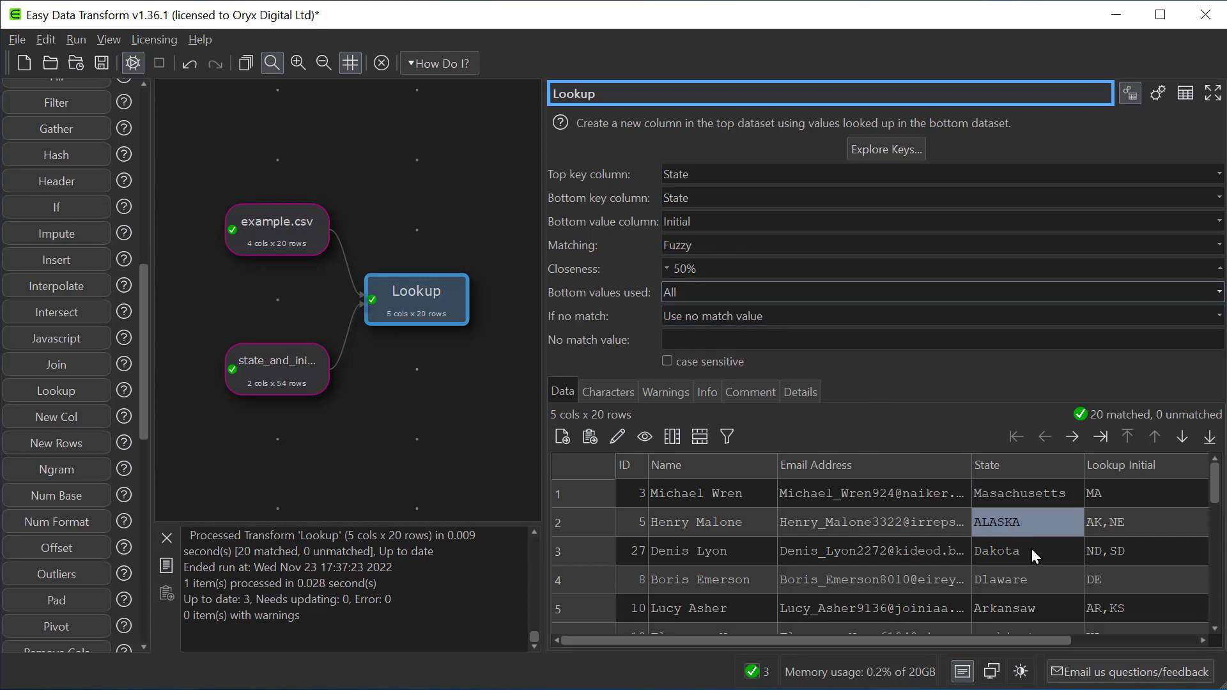
left_click(1013, 552)
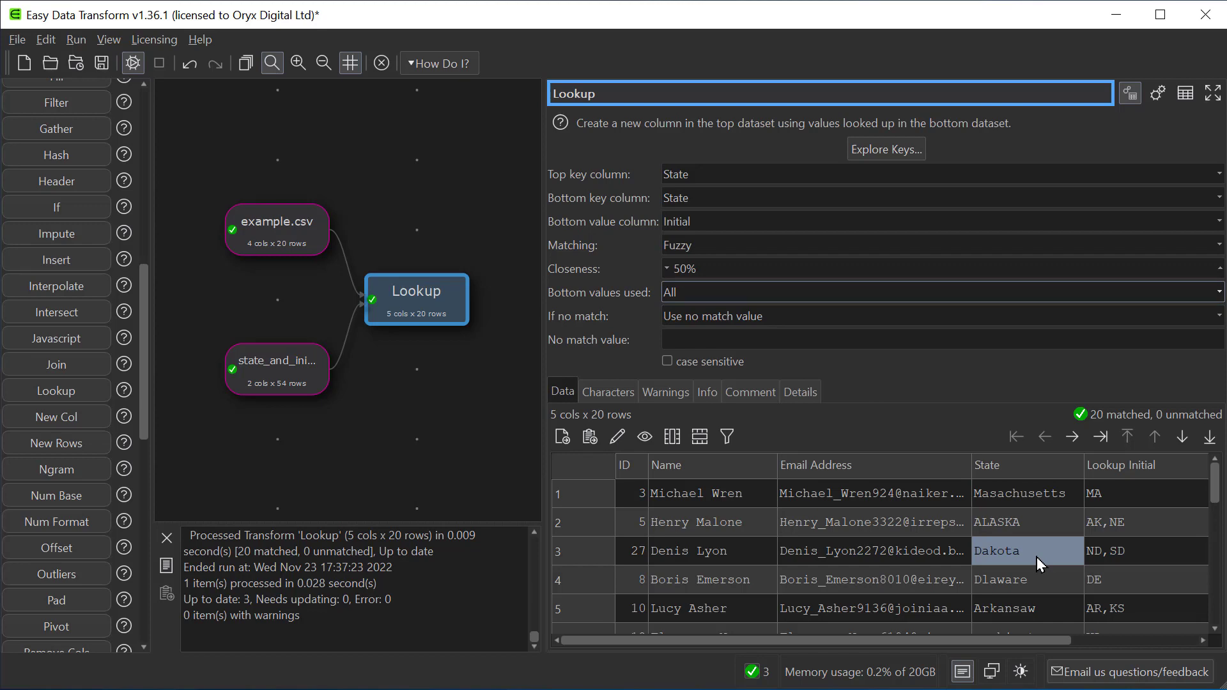
left_click(1026, 609)
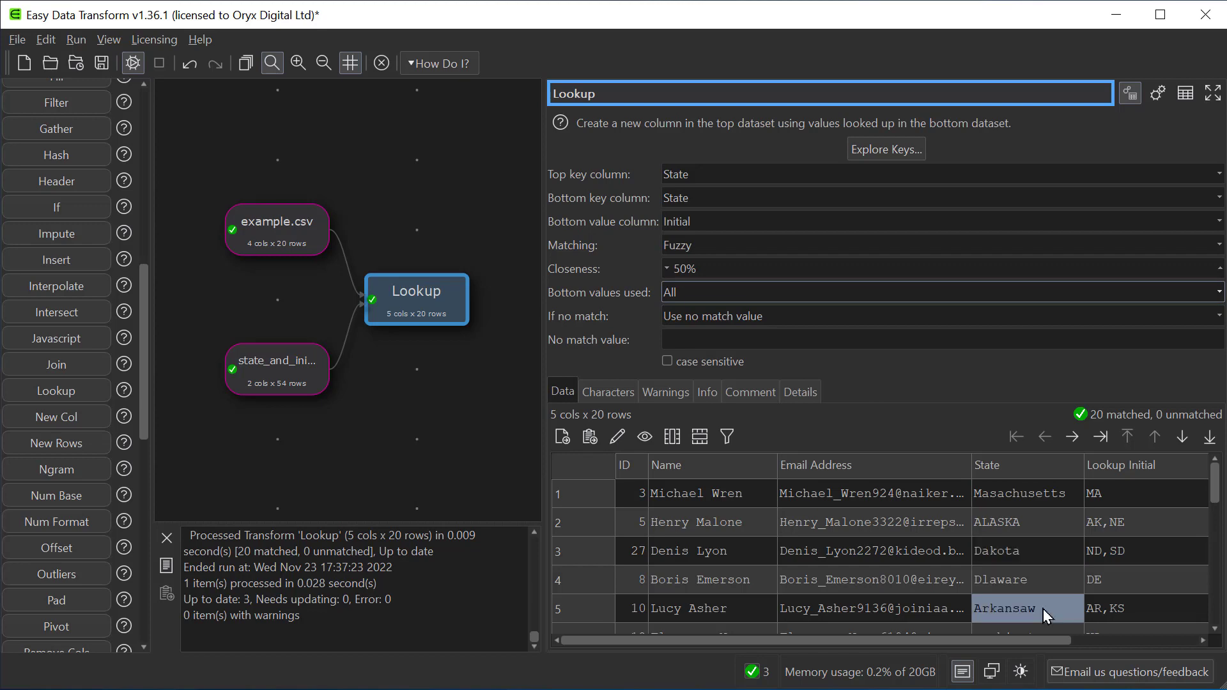
left_click(1142, 609)
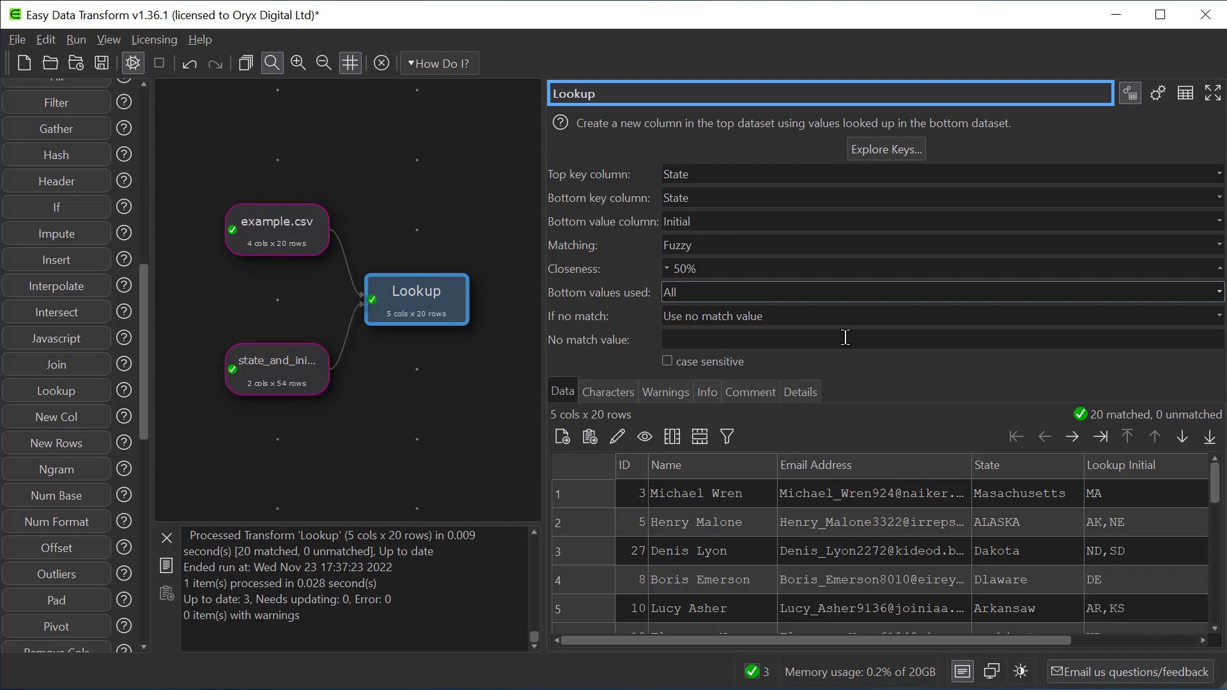
Change the Bottom value column from Initial to State and review ARKANSAS,KANSAS matches.
left_click(939, 178)
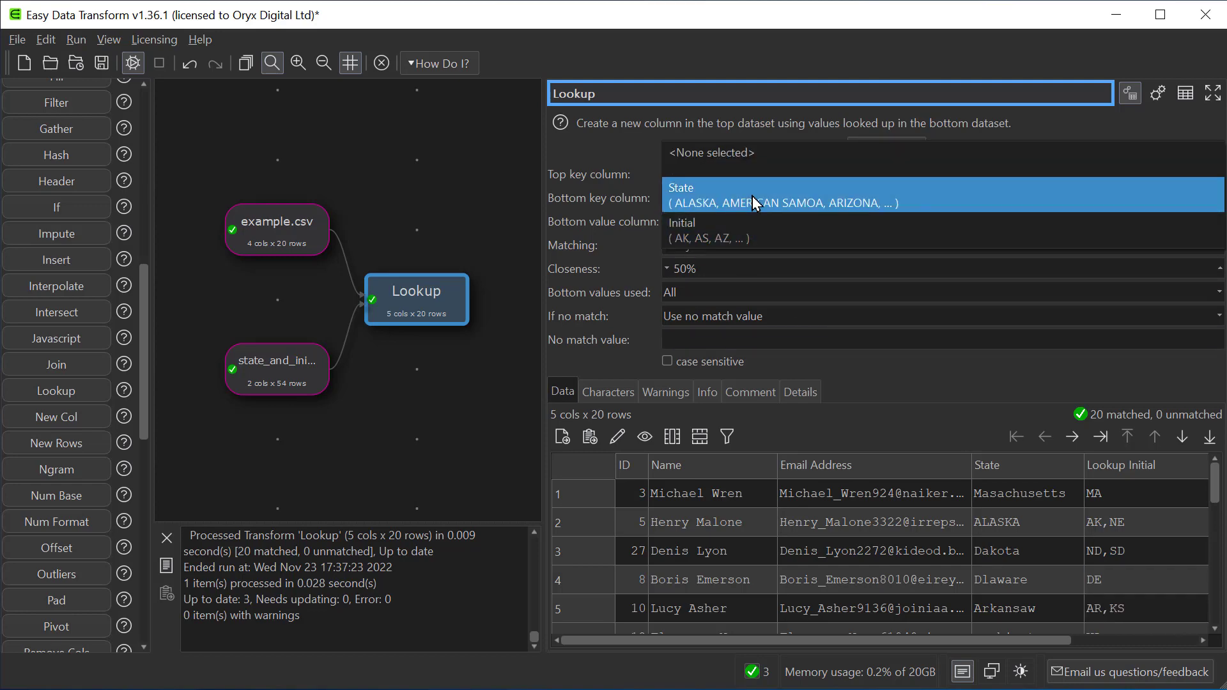
left_click(753, 195)
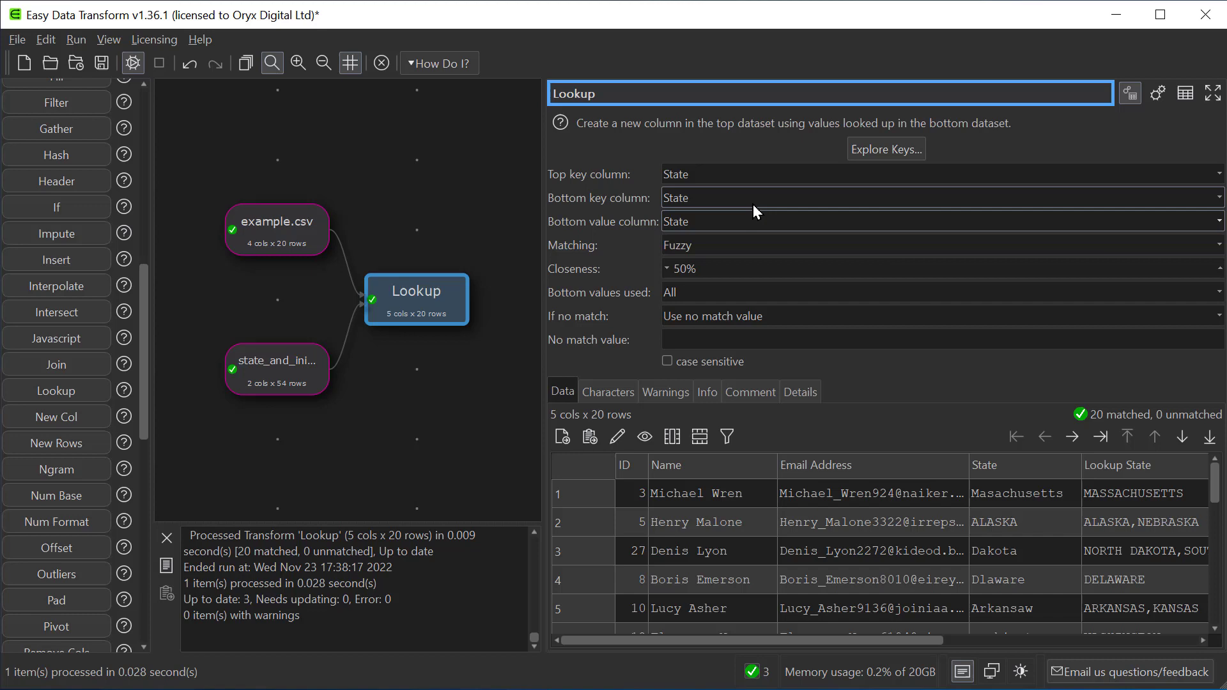
left_click(1141, 608)
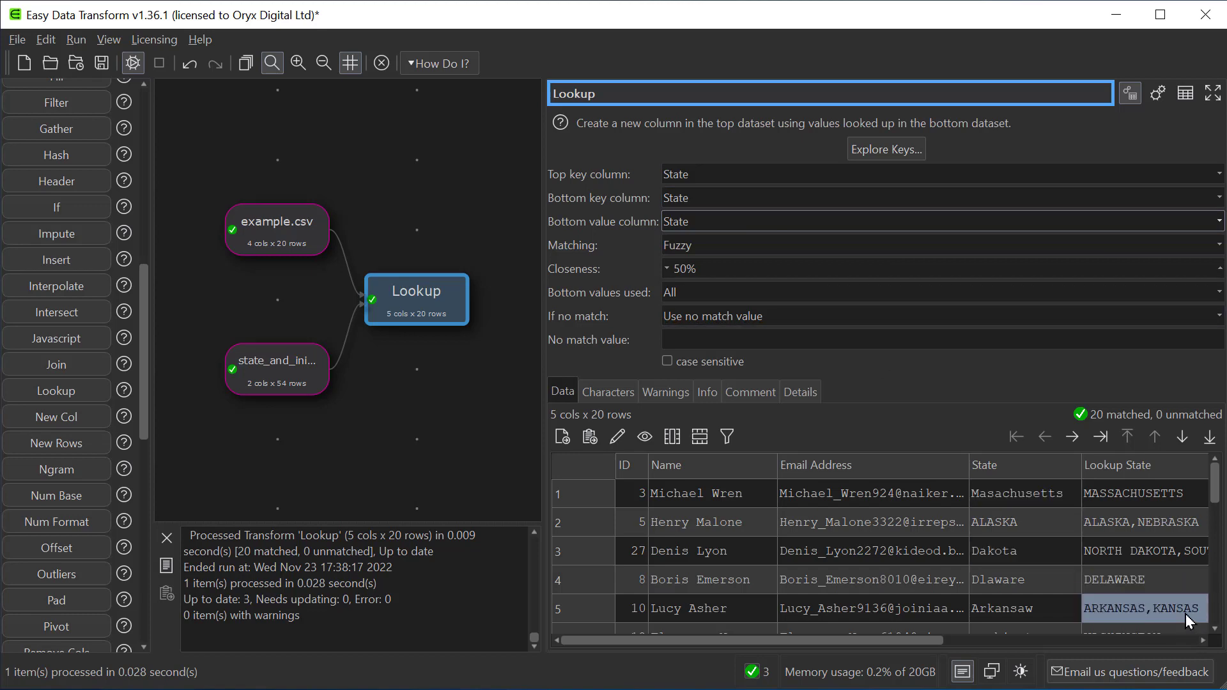
mouse_move(1081, 616)
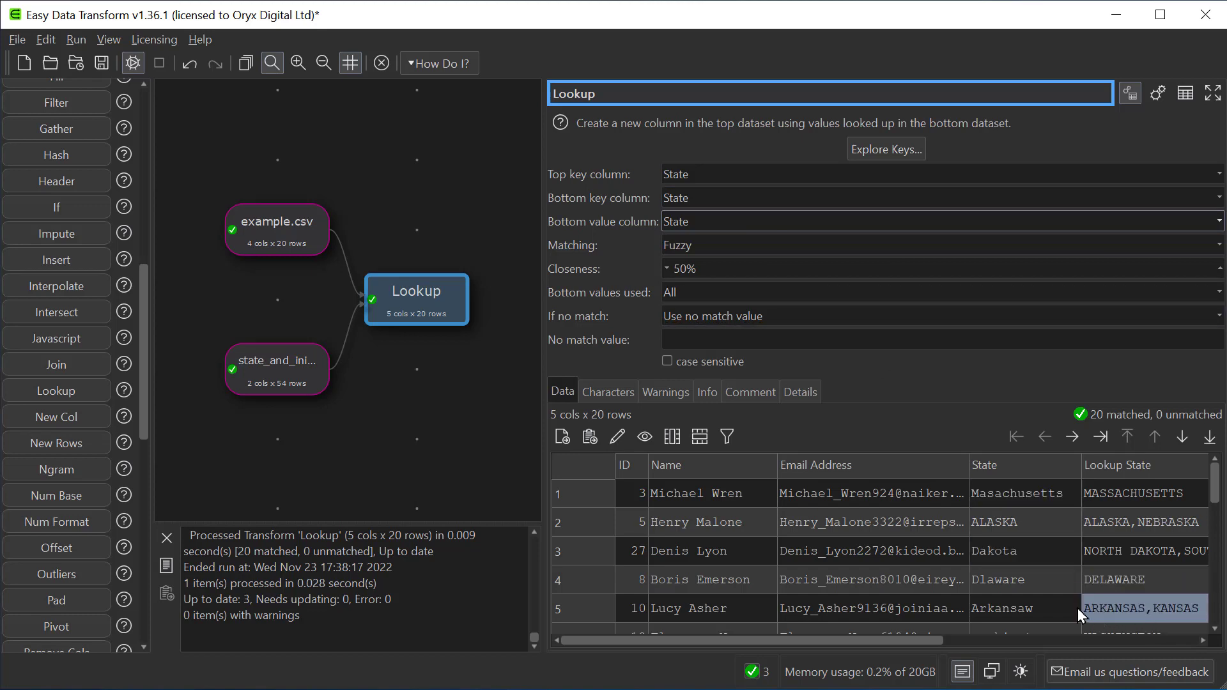
left_click(1017, 608)
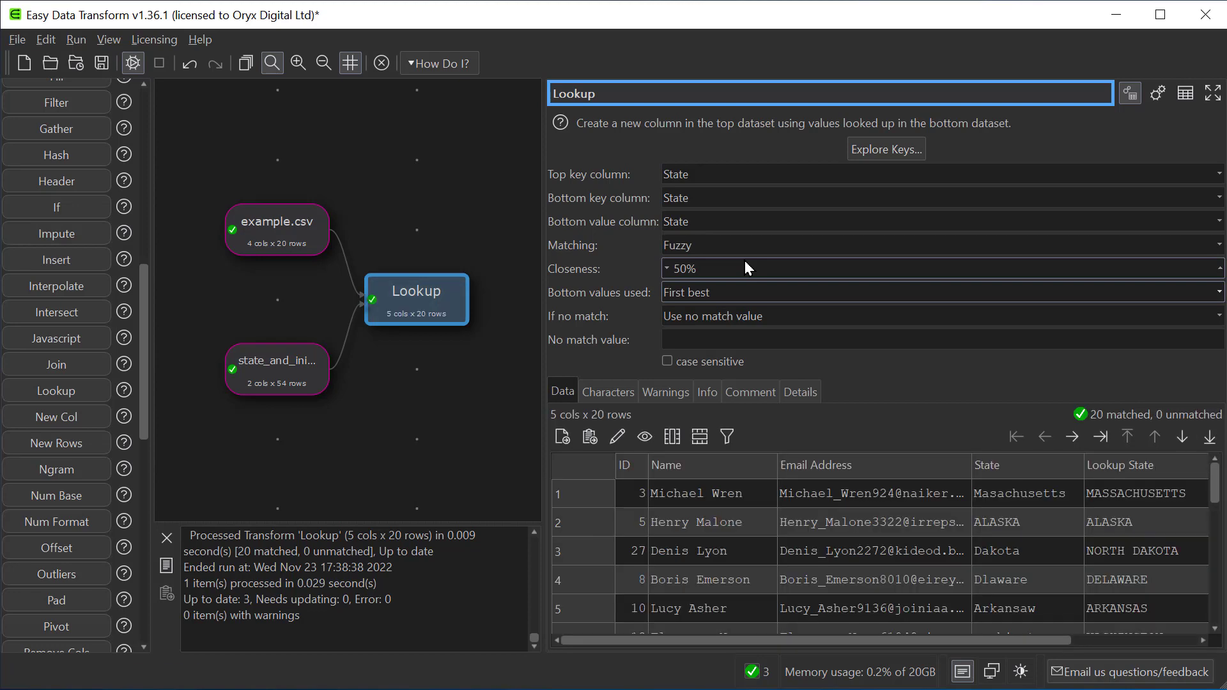
mouse_move(1063, 266)
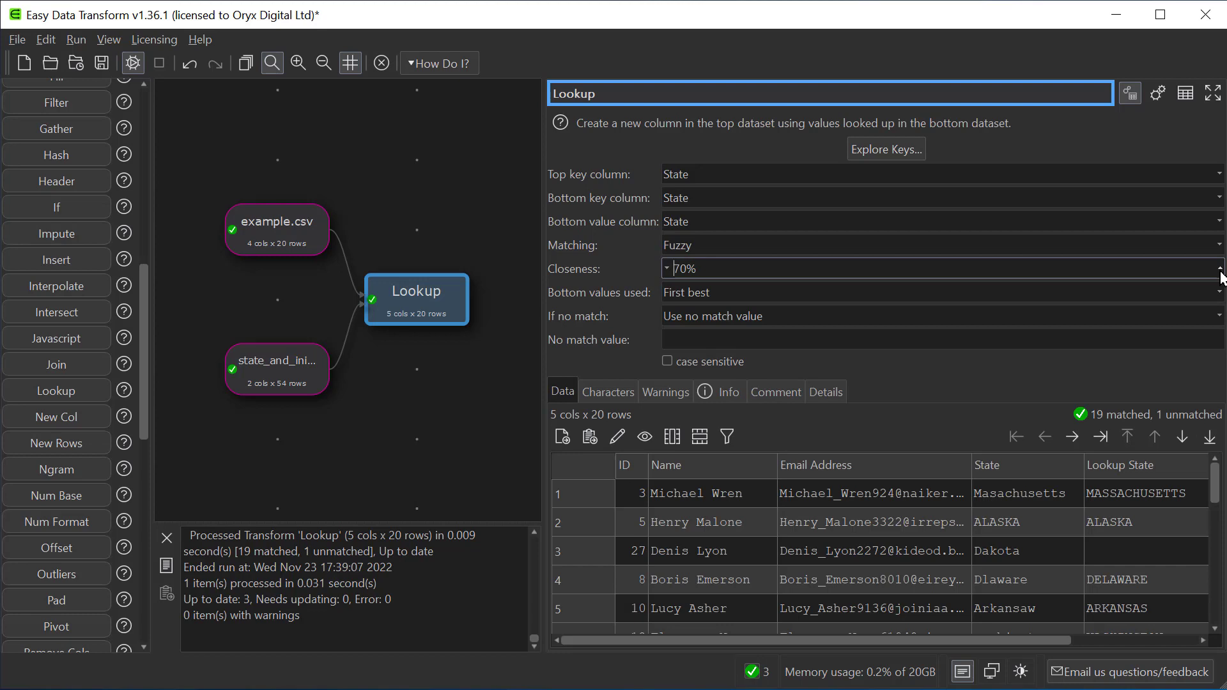
mouse_move(945, 320)
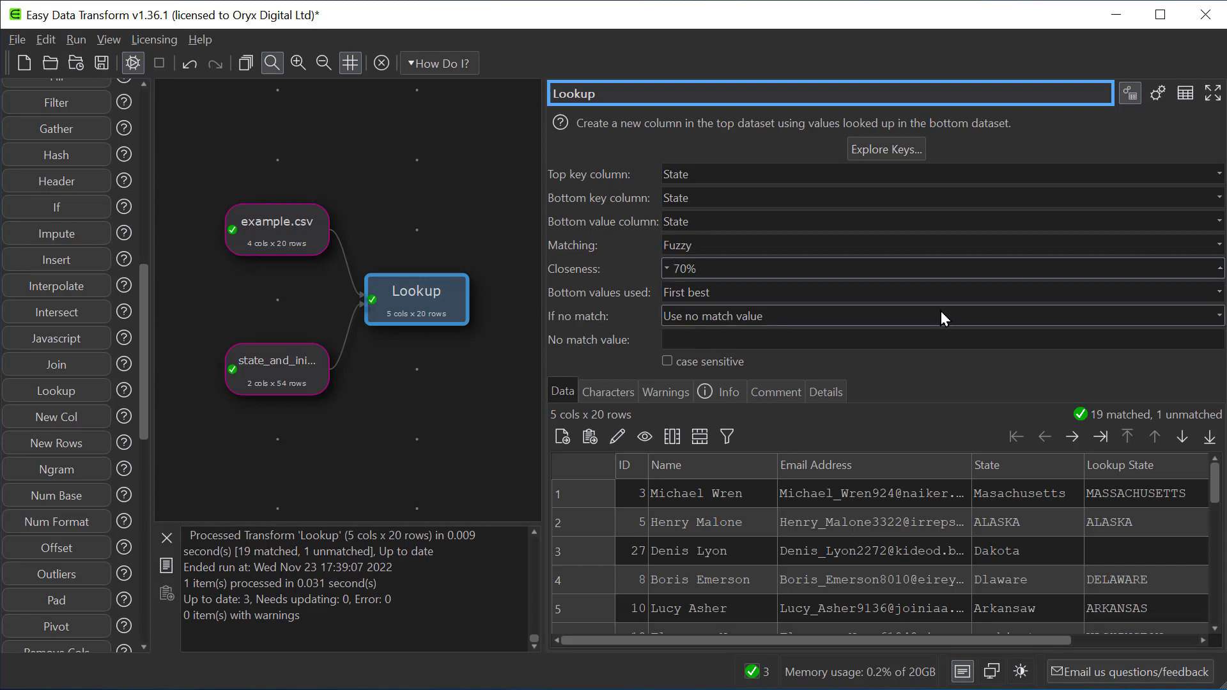
mouse_move(943, 317)
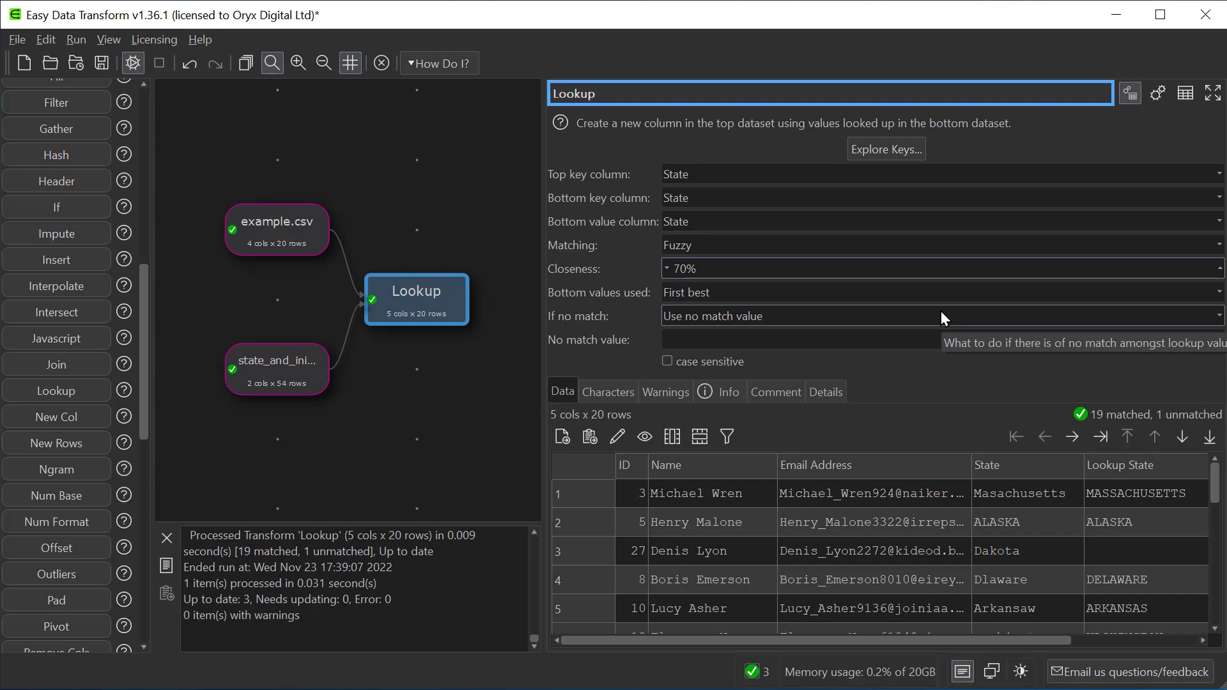
Try 'NO MA' as the no-match value, then set If no match to Leave unchanged.
left_click(887, 339)
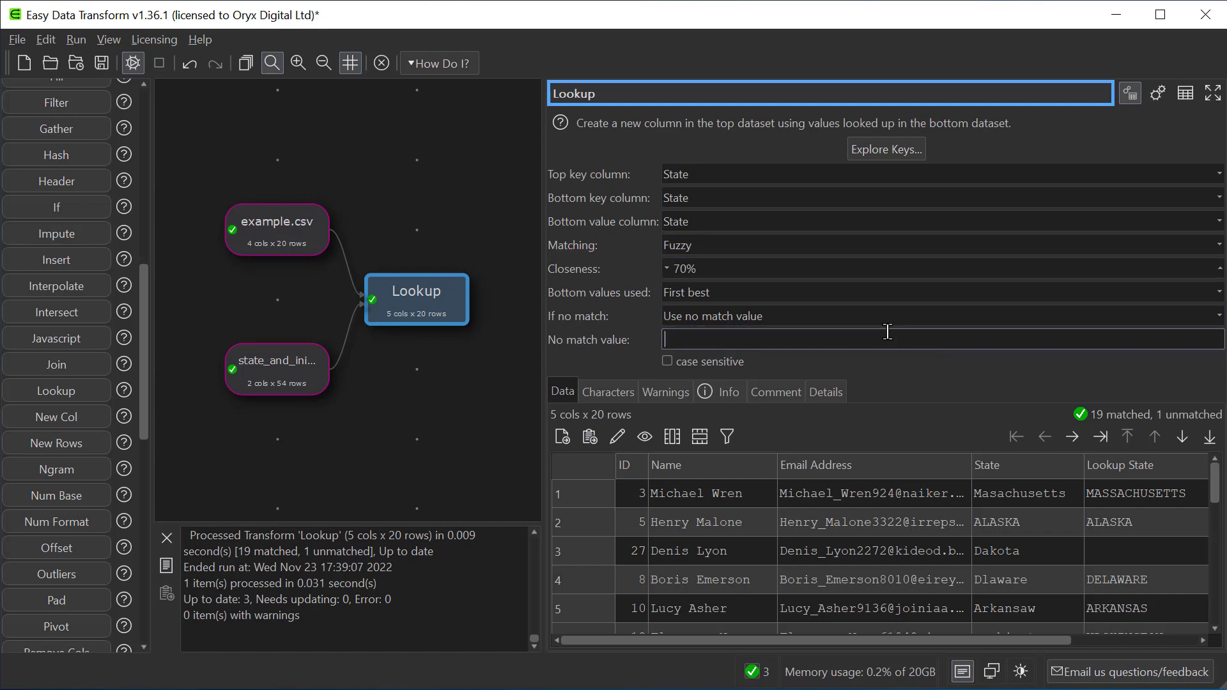
type("NO MATCH")
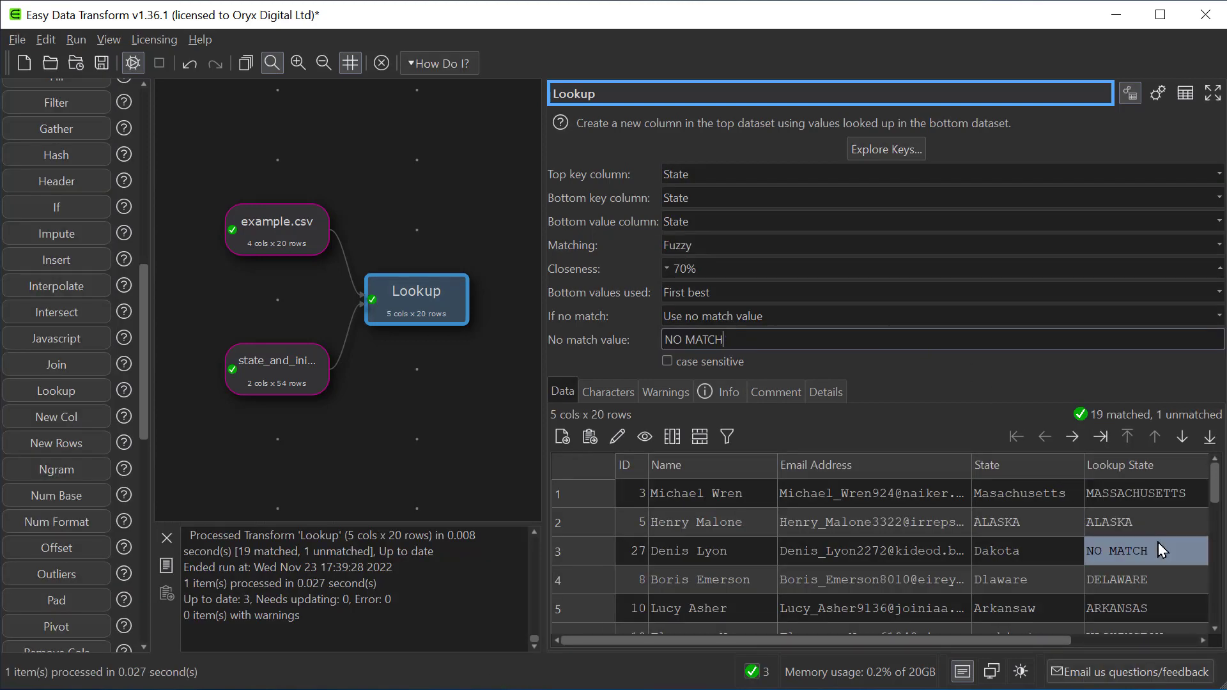
left_click(939, 315)
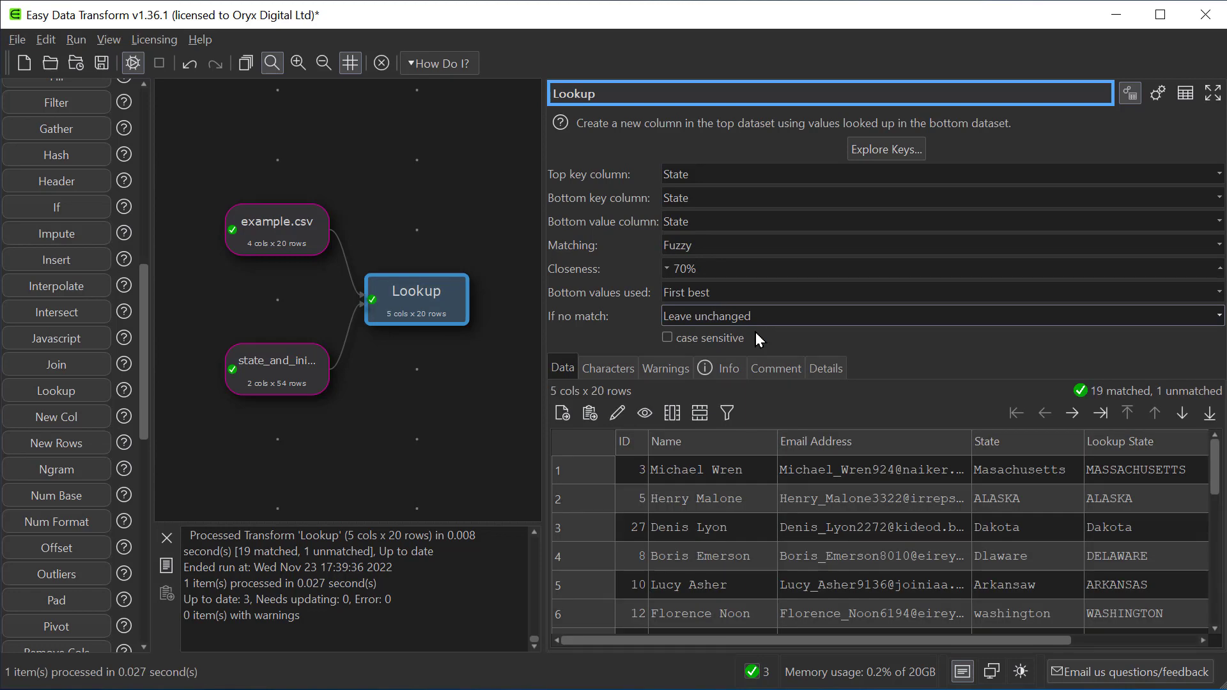
left_click(1018, 528)
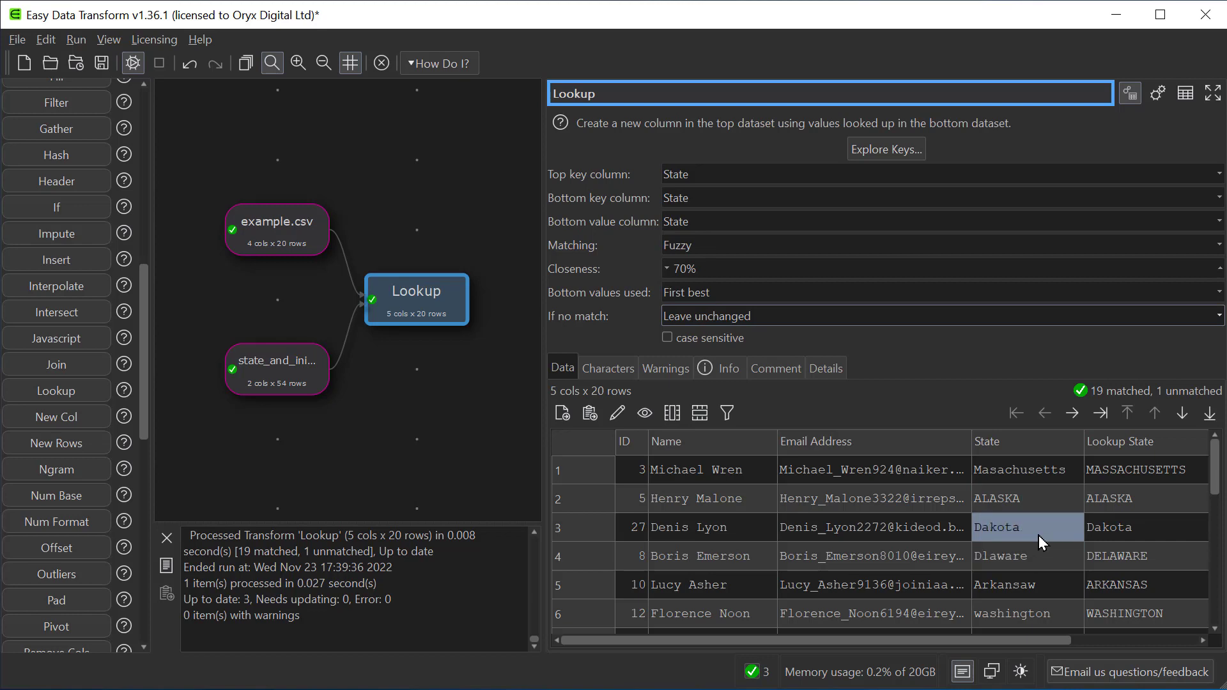
left_click(1142, 527)
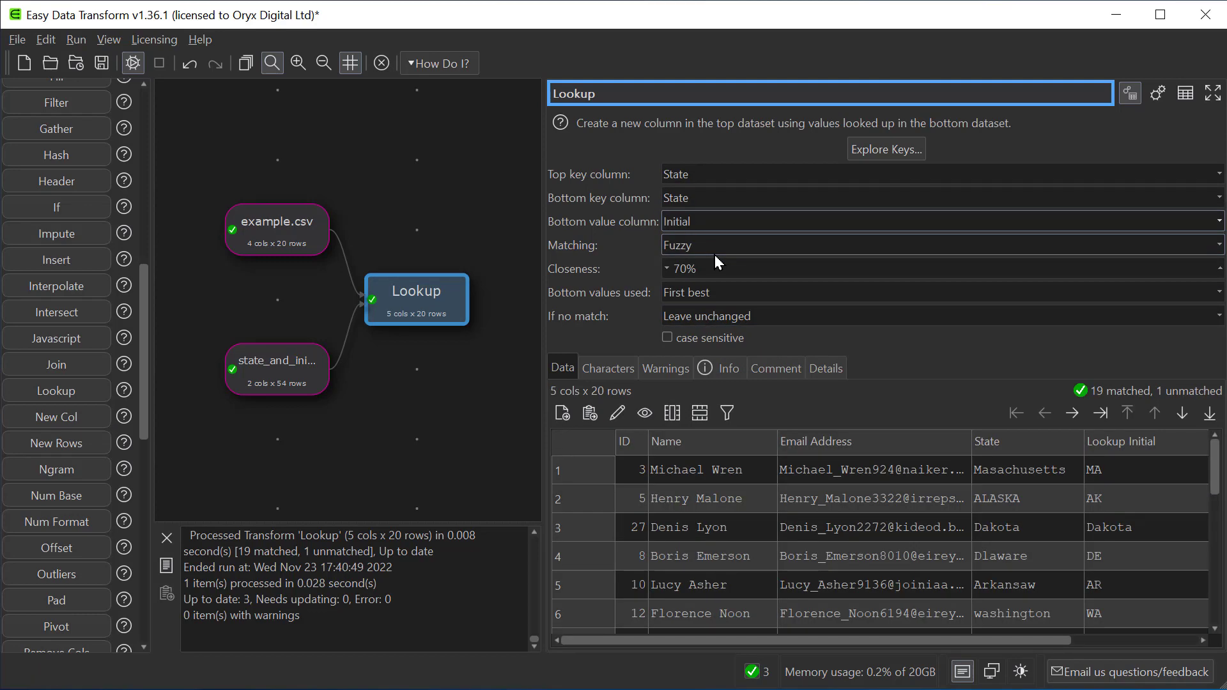
Review the Lookup Info and Details tabs, showing Dakota as the one unmatched key.
left_click(719, 368)
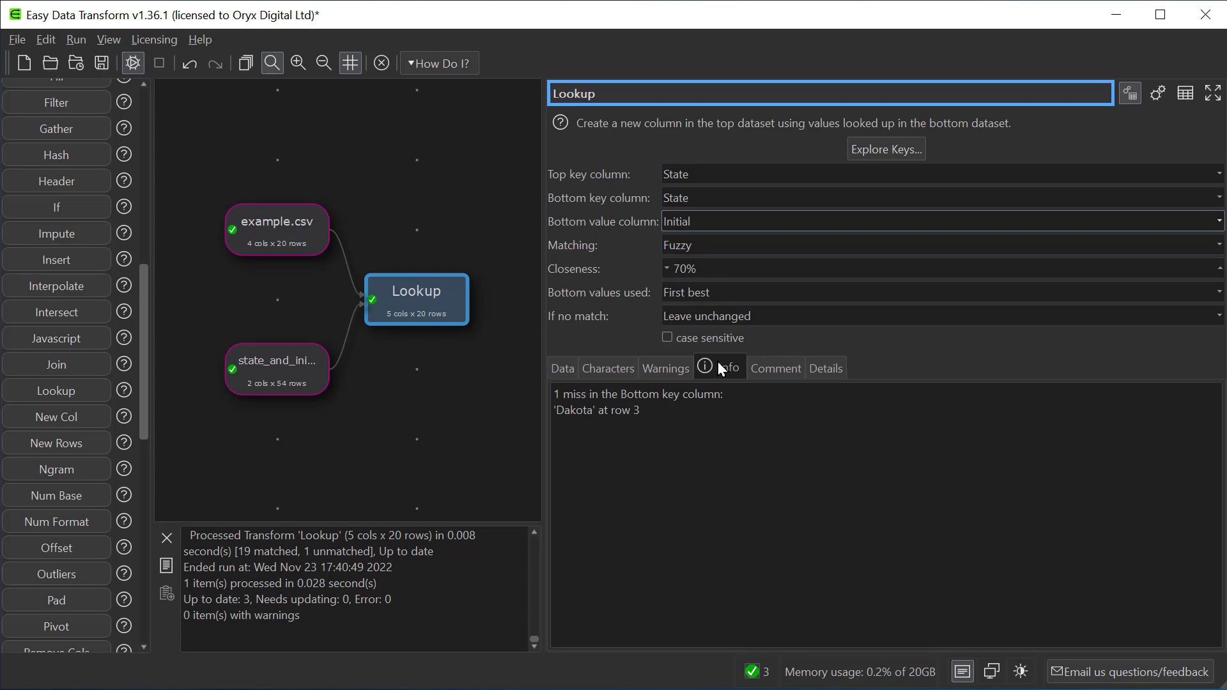
left_click(826, 368)
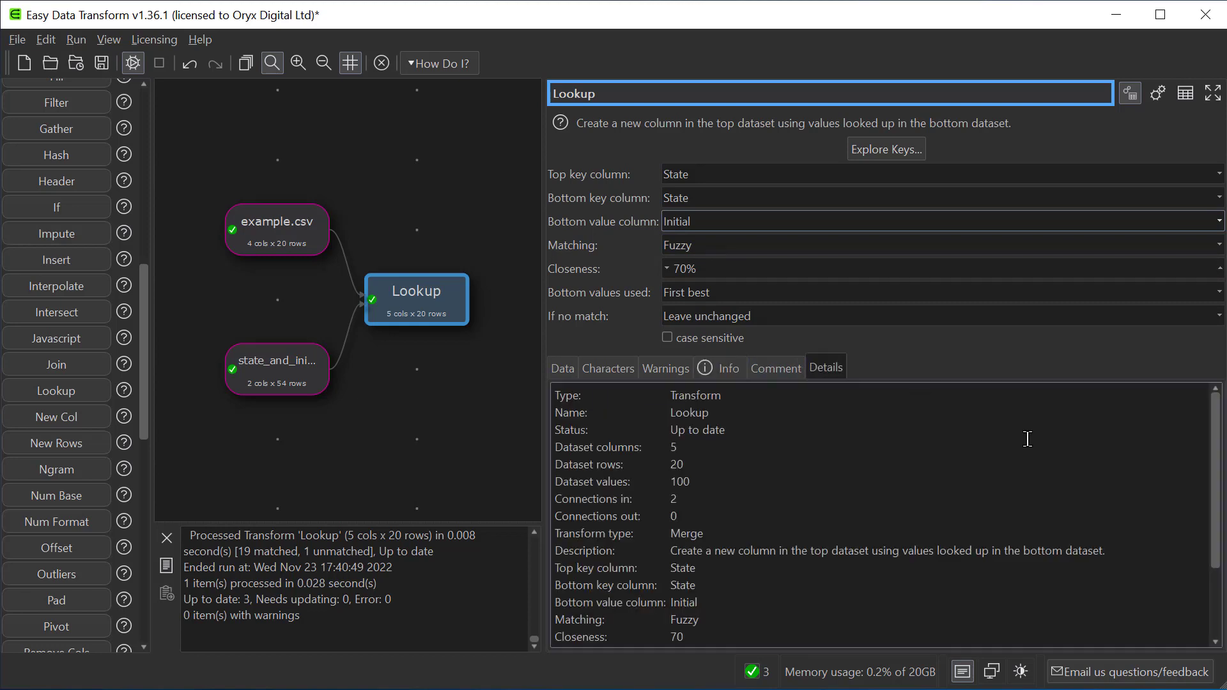
scroll("down", 3)
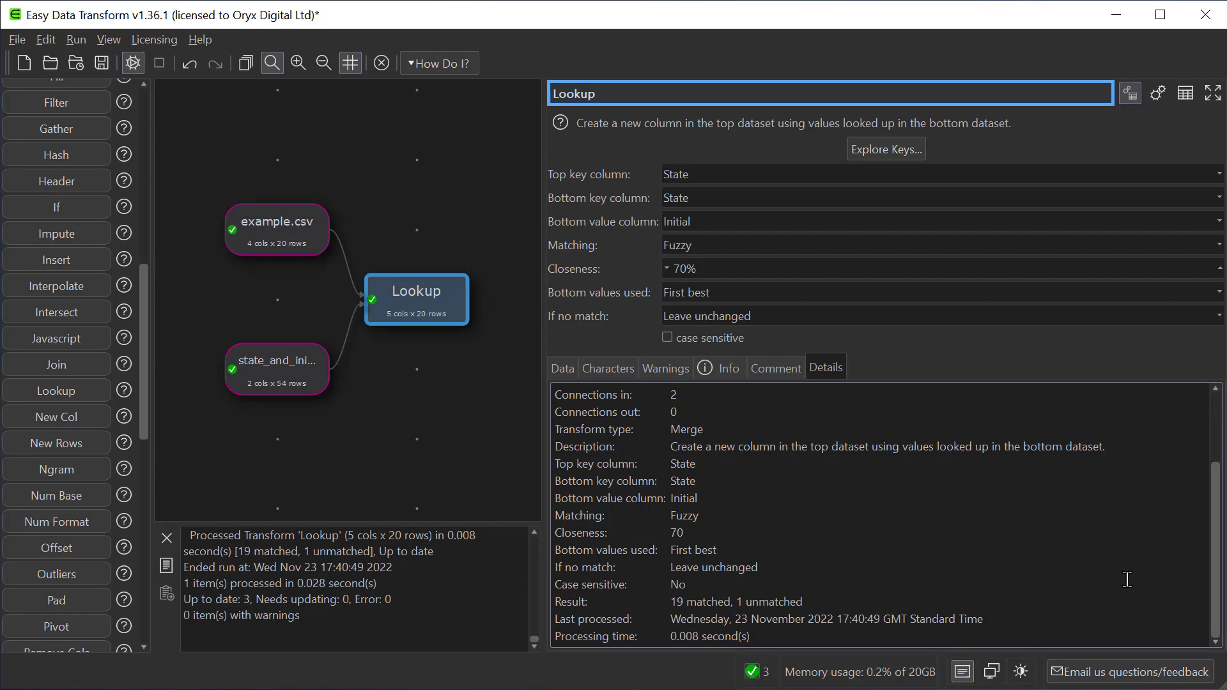
scroll("down", 3)
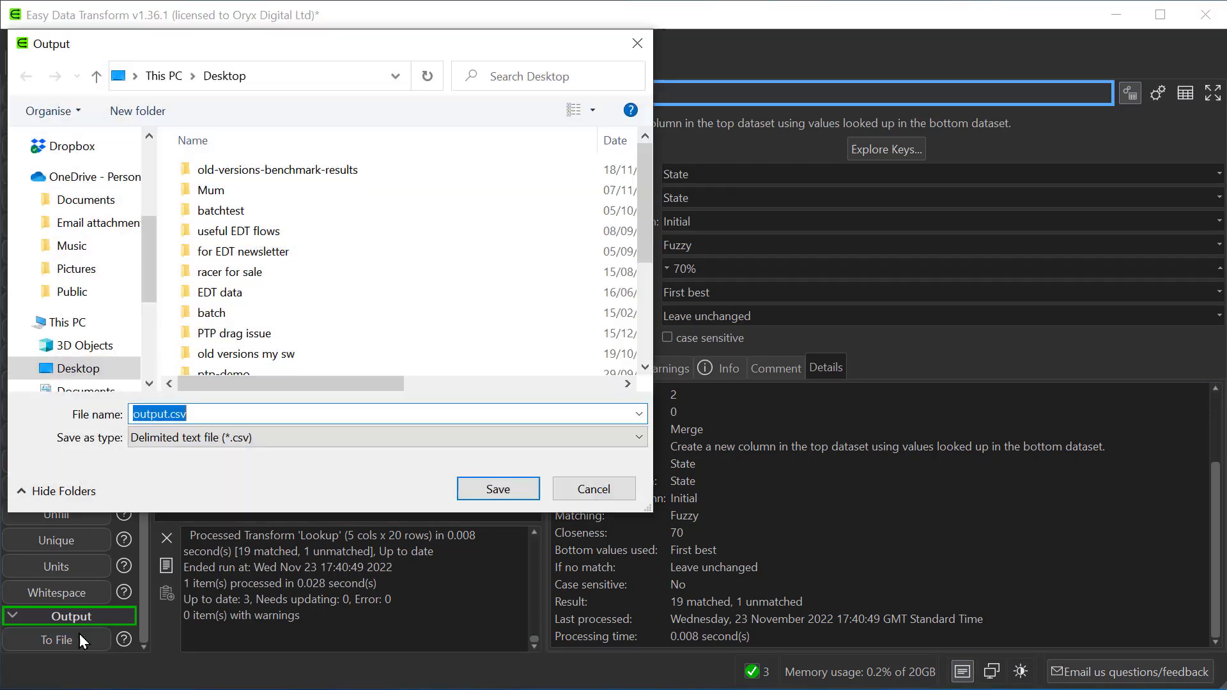
Save the Lookup result as output.csv on the Desktop.
left_click(498, 489)
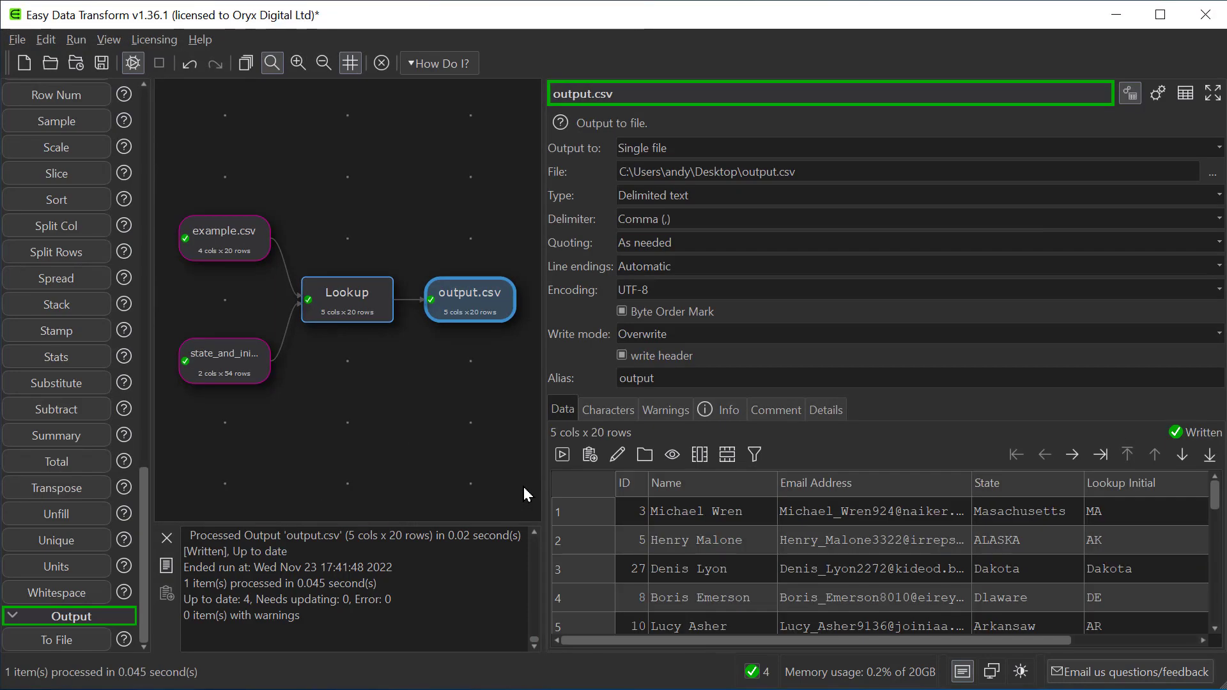